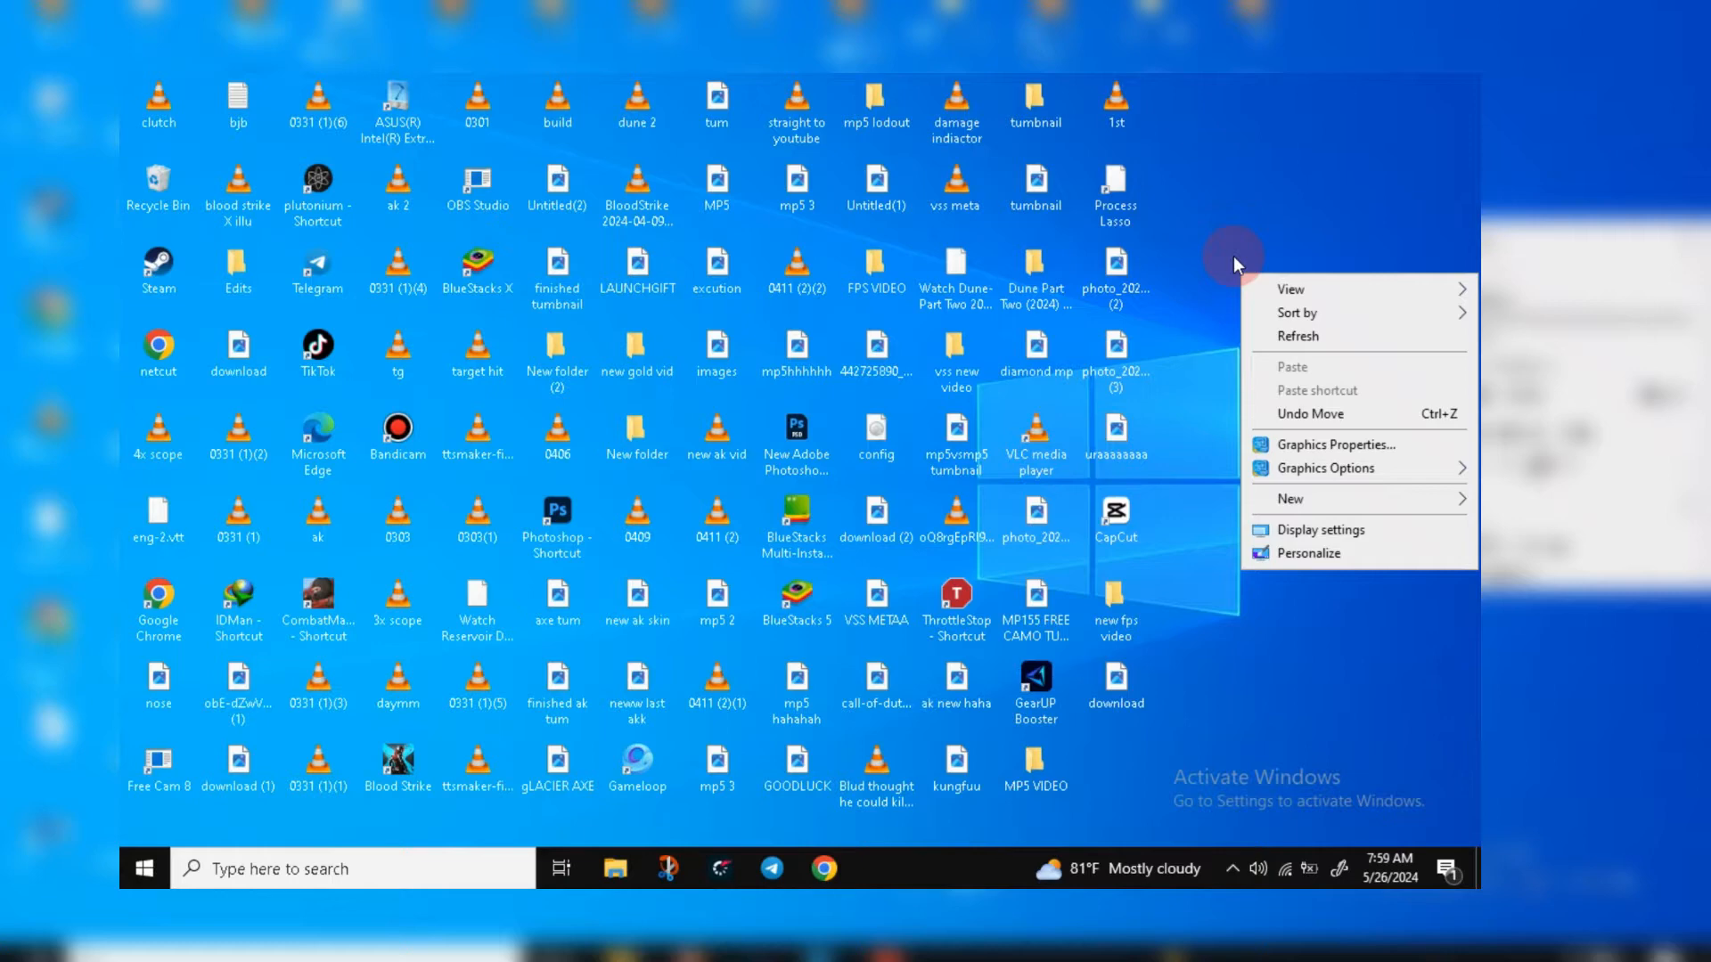
mouse_move(1324, 444)
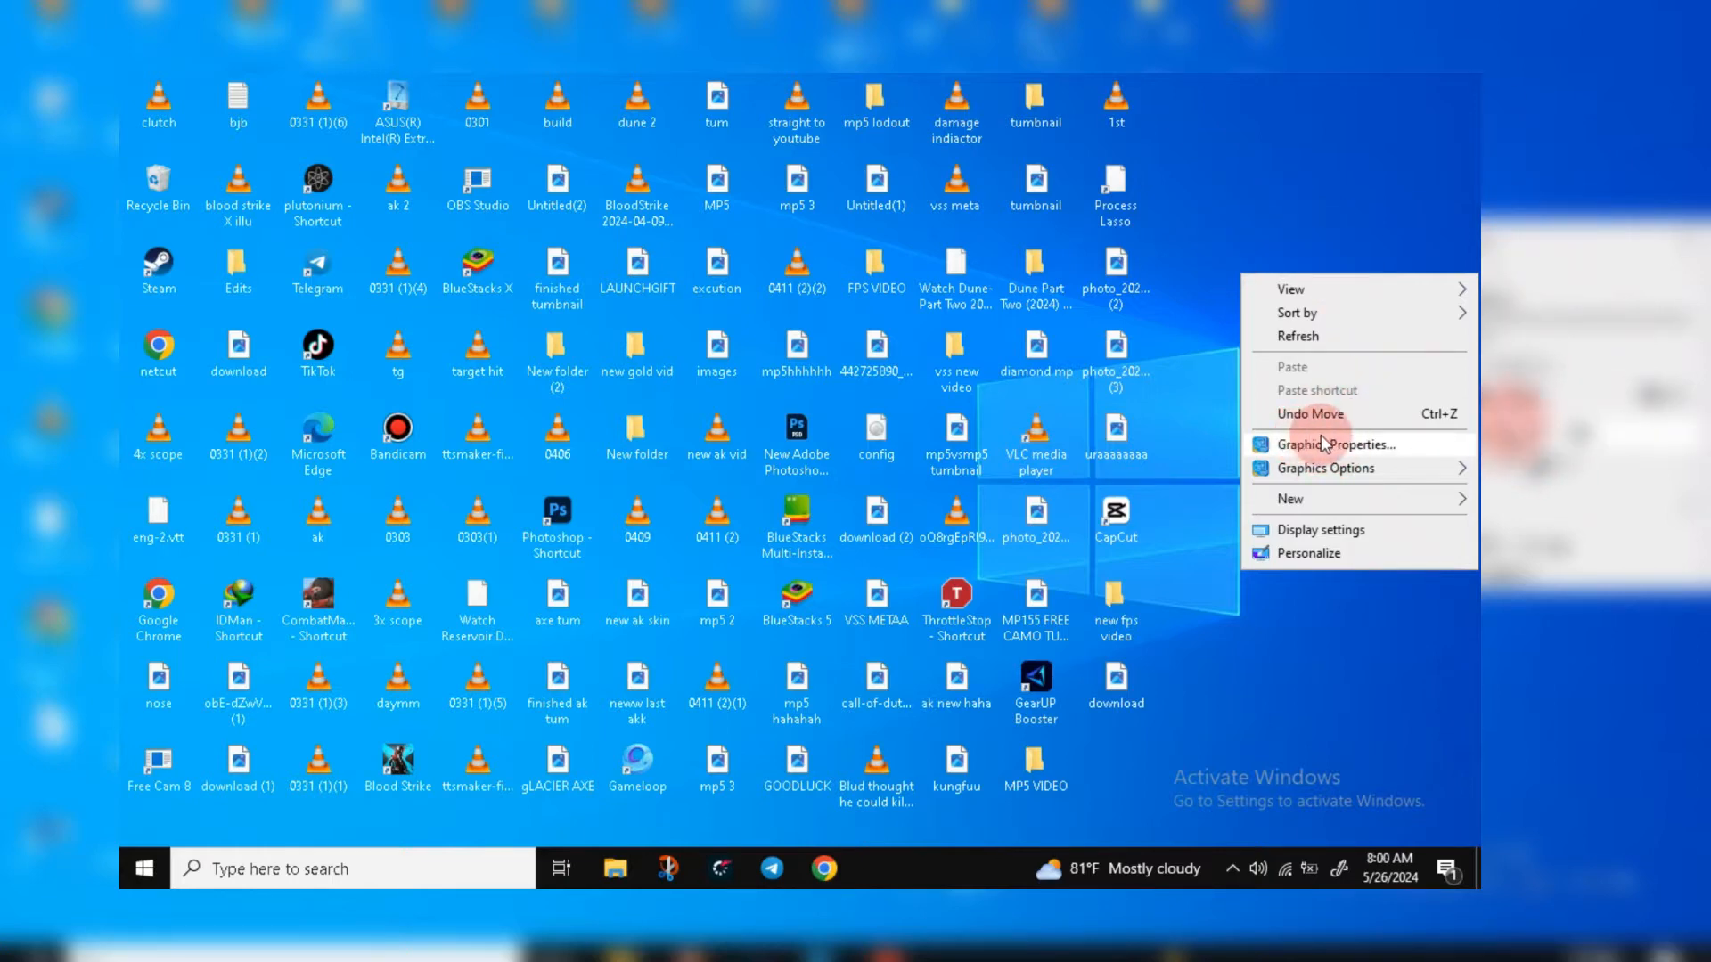
Set the display resolution to 1024 x 768, leaving refresh rate at 60p Hz.
click(1336, 444)
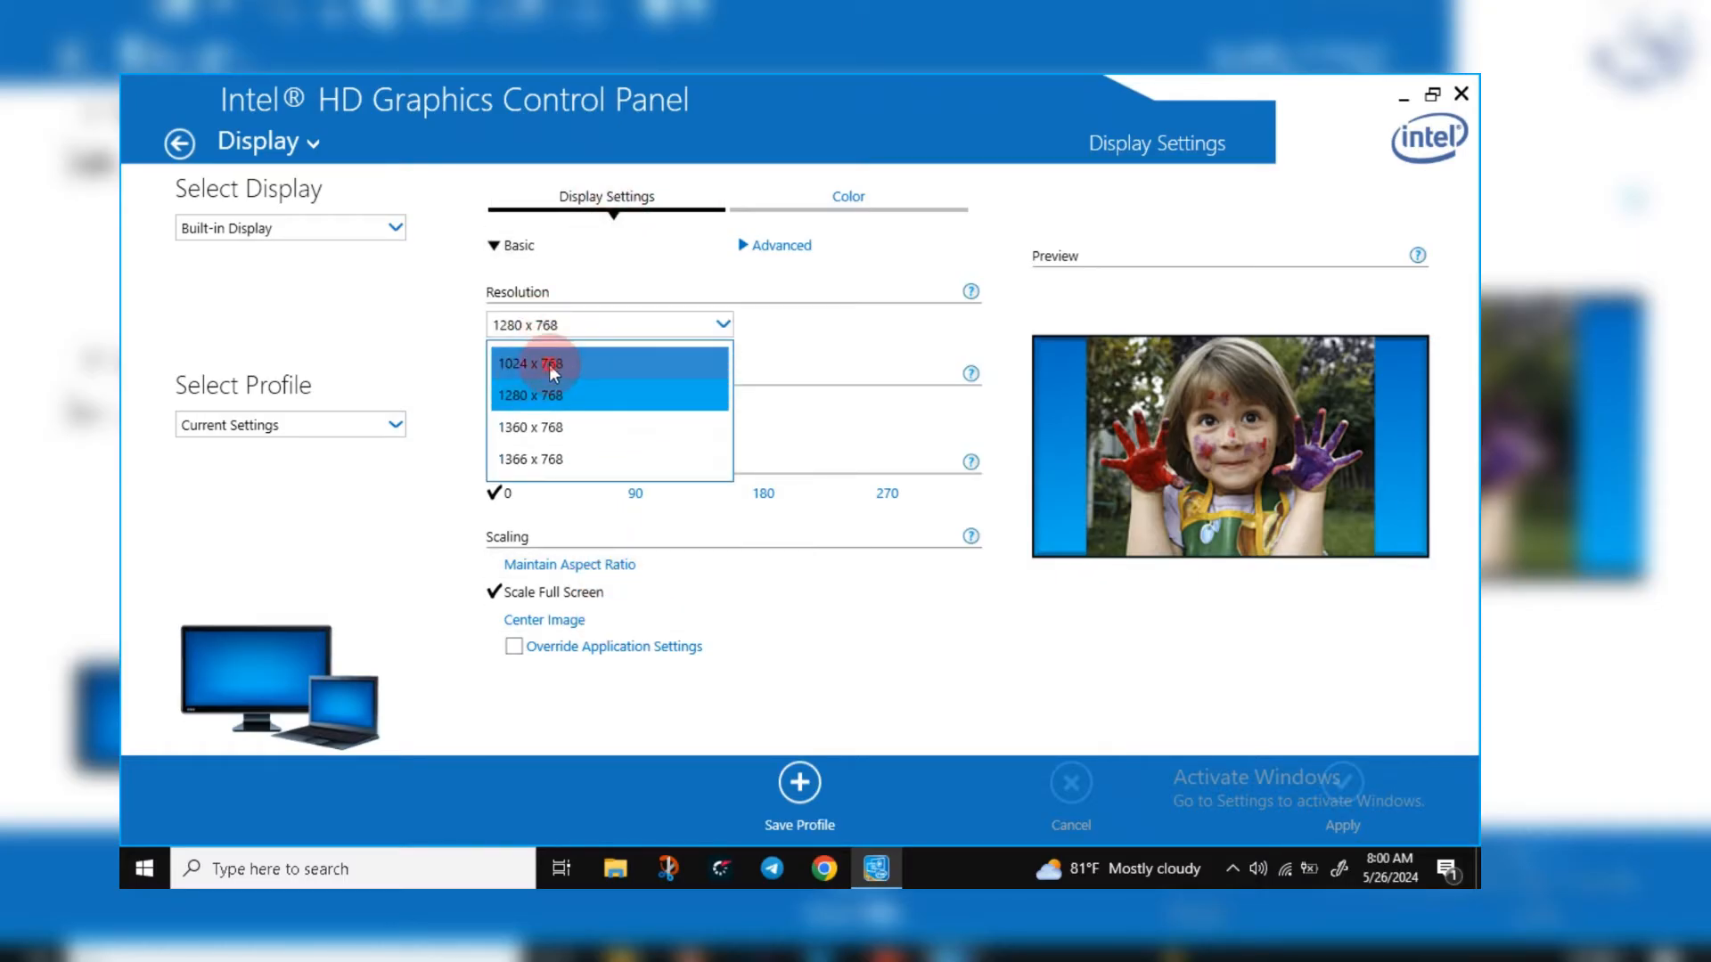
click(549, 363)
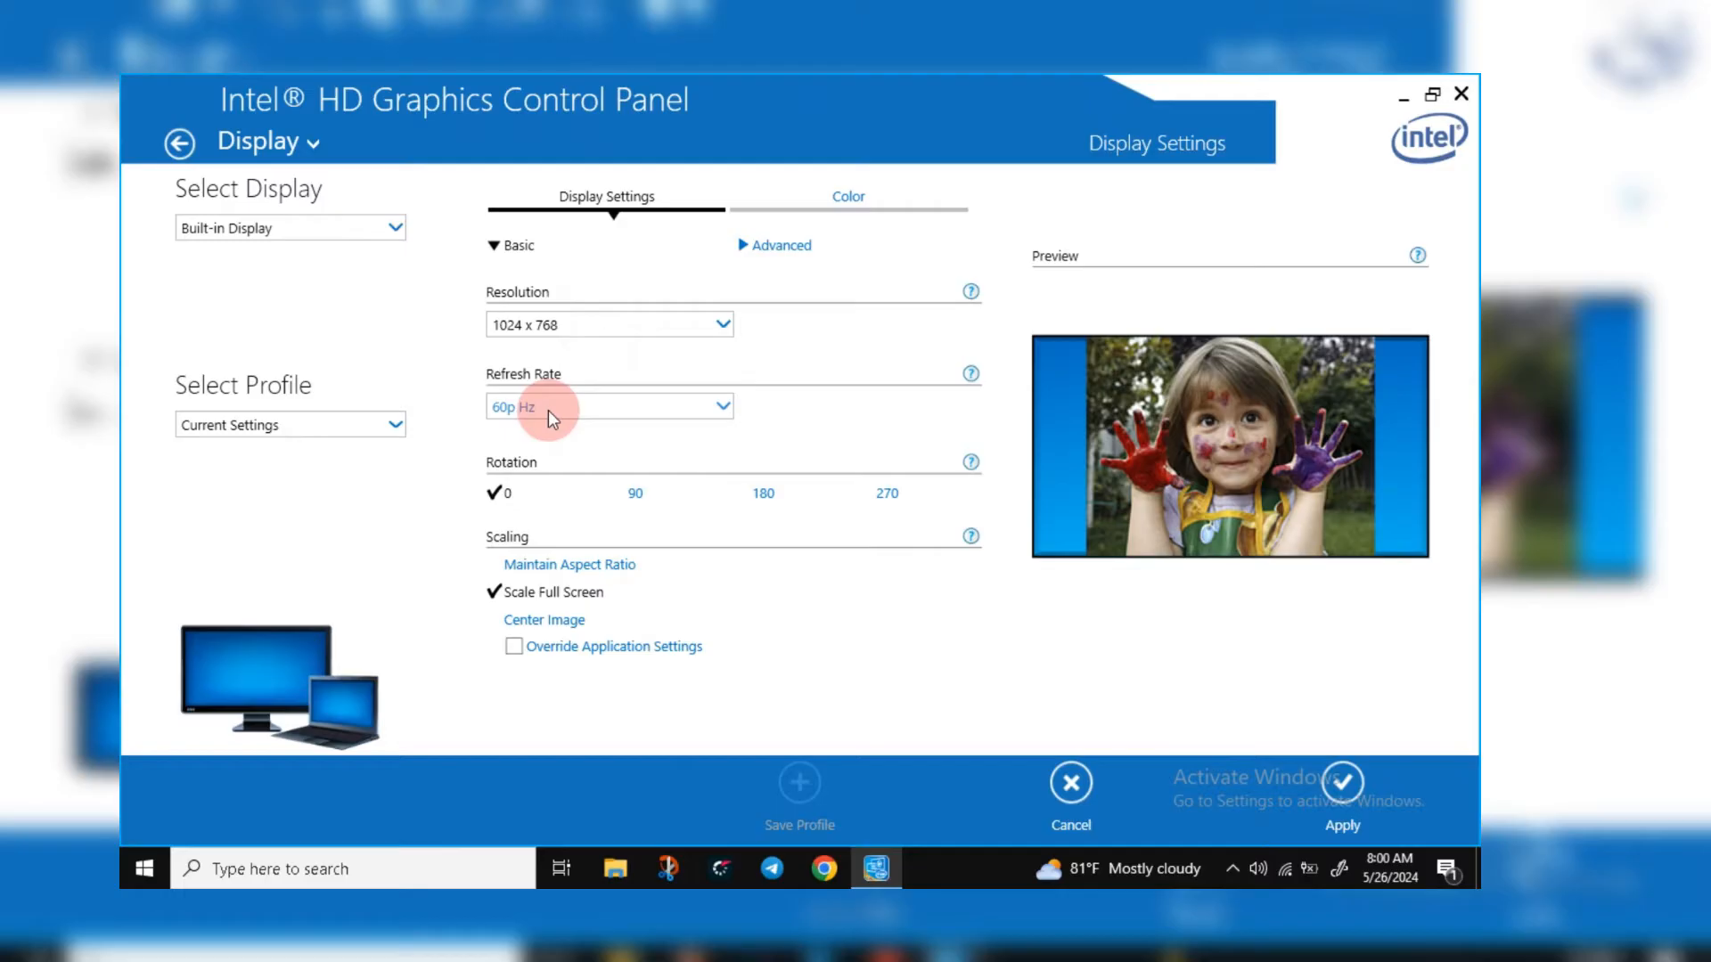
mouse_move(632, 421)
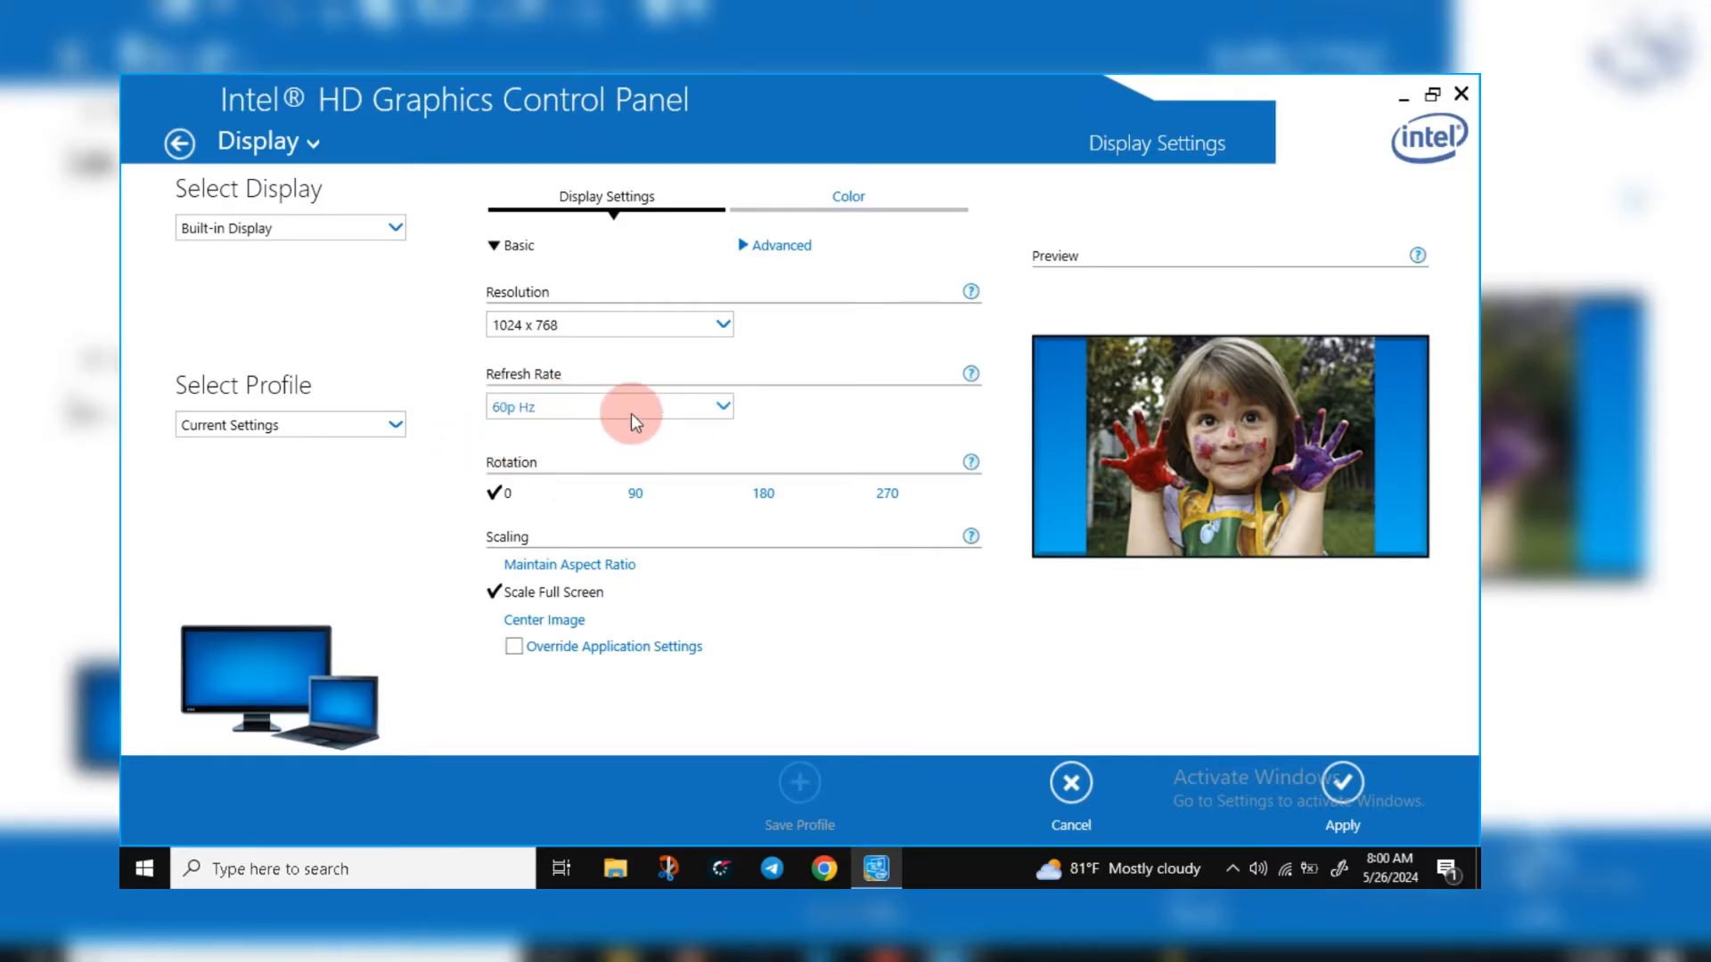
click(569, 565)
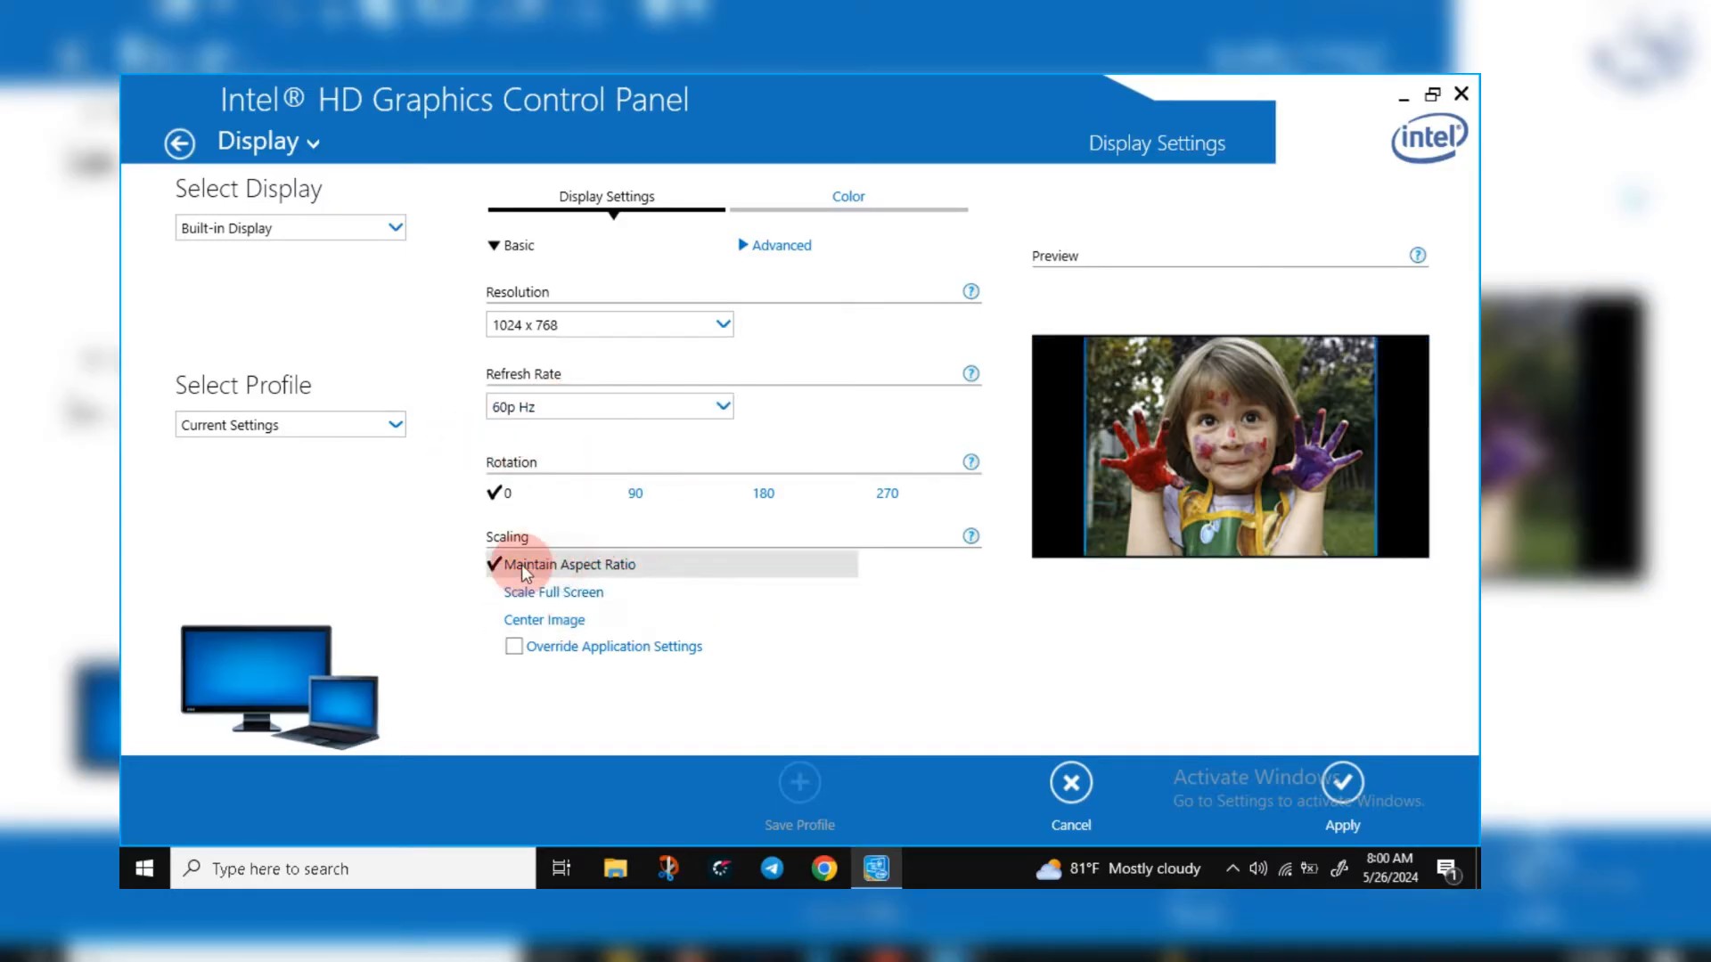
click(552, 591)
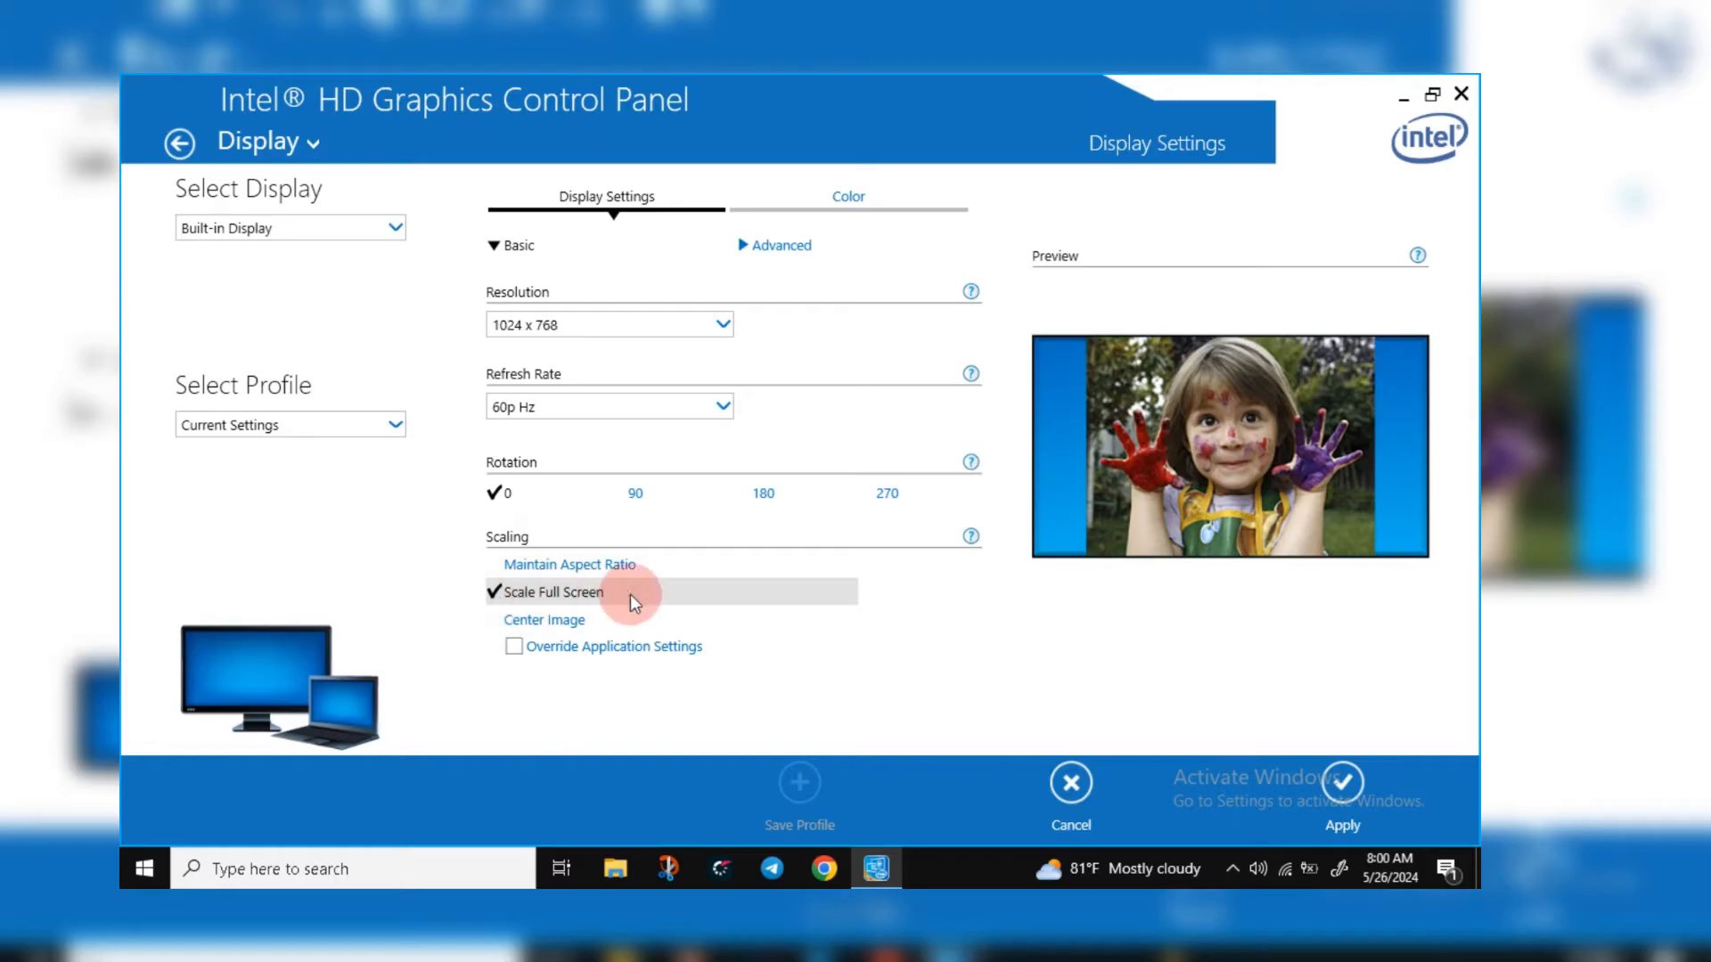
mouse_move(540, 601)
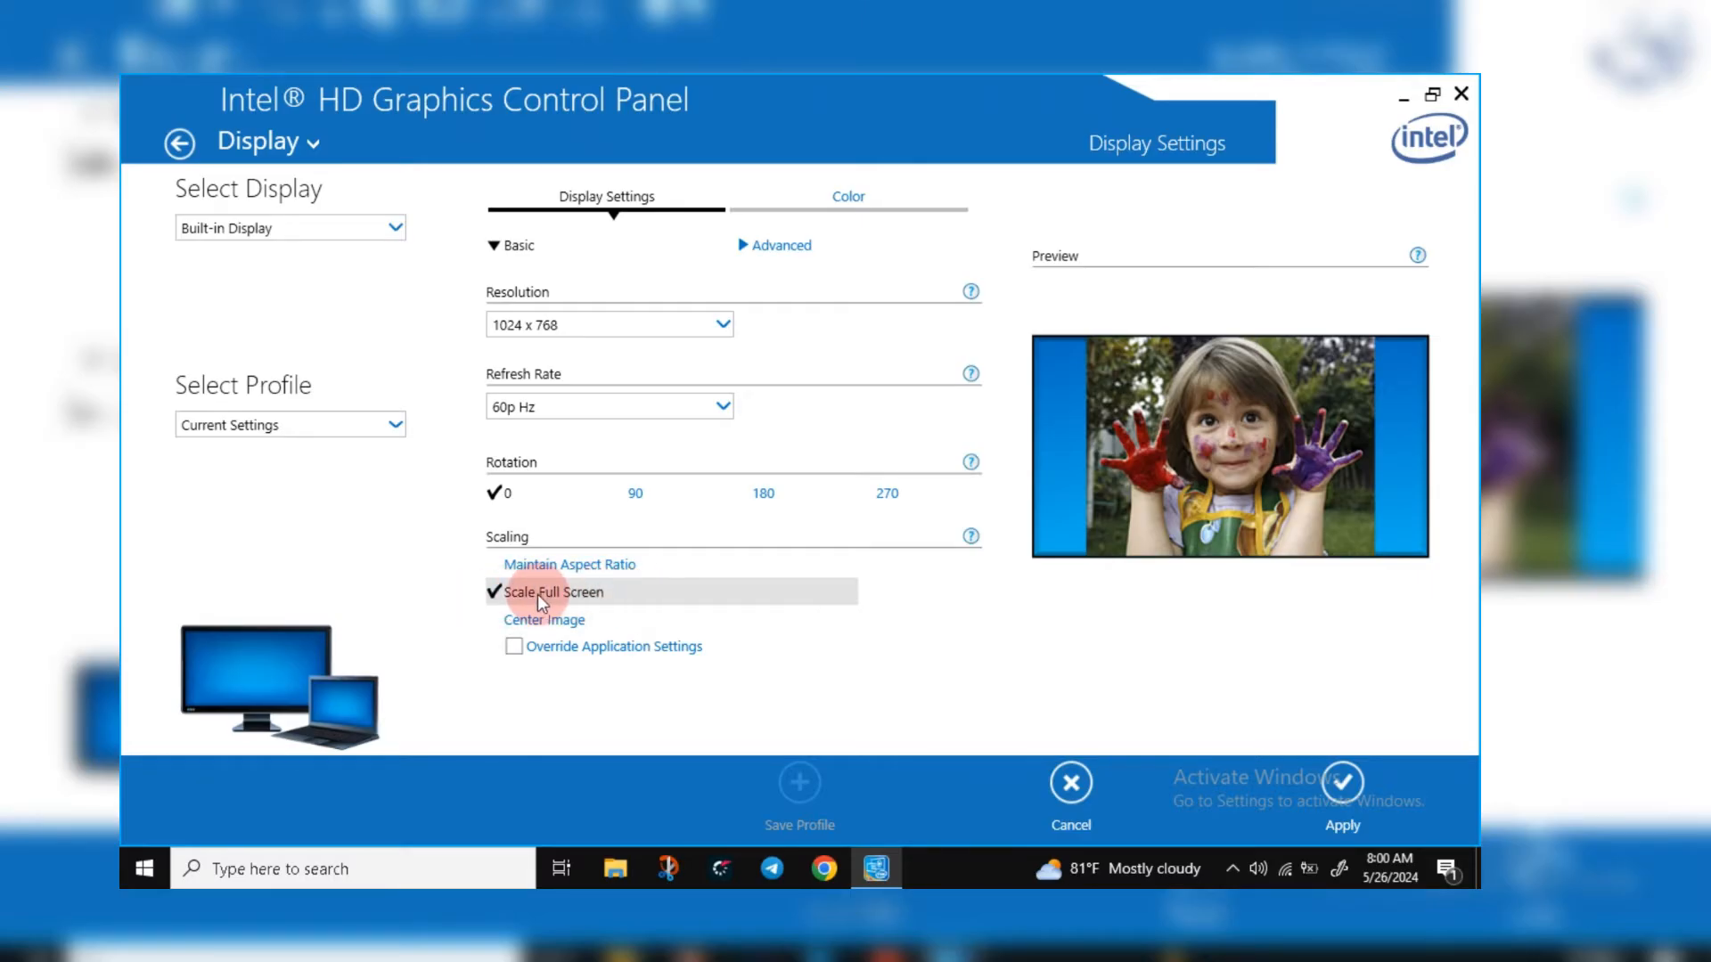
mouse_move(1329, 736)
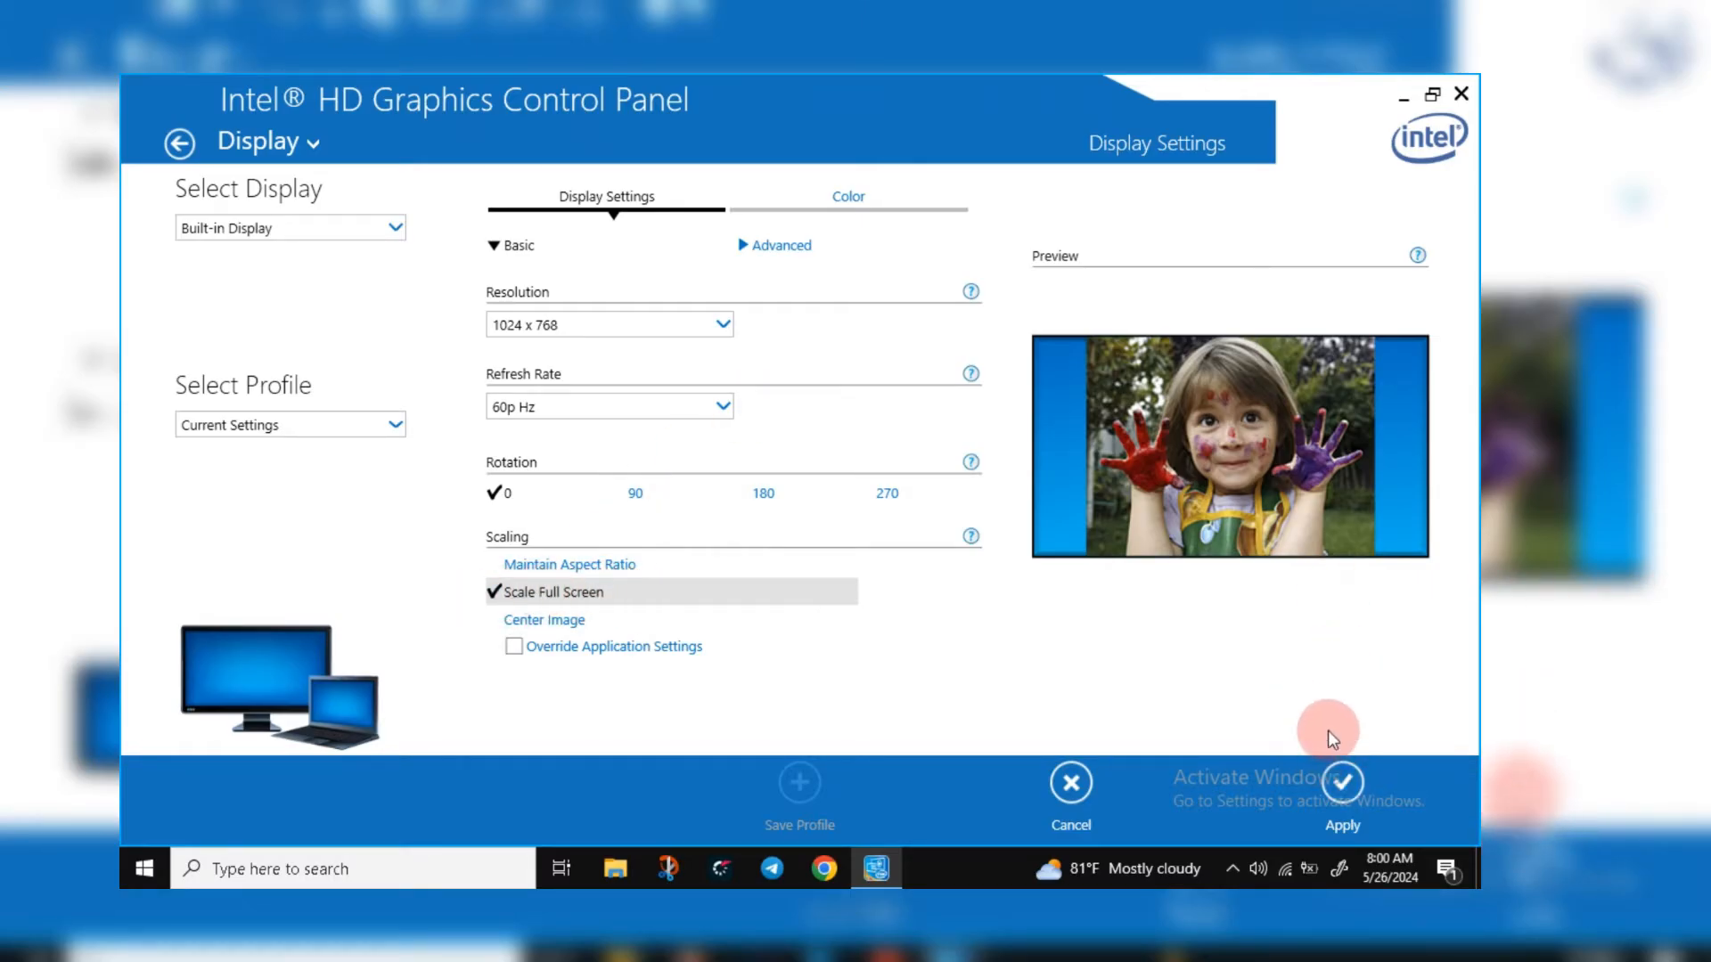
mouse_move(665, 488)
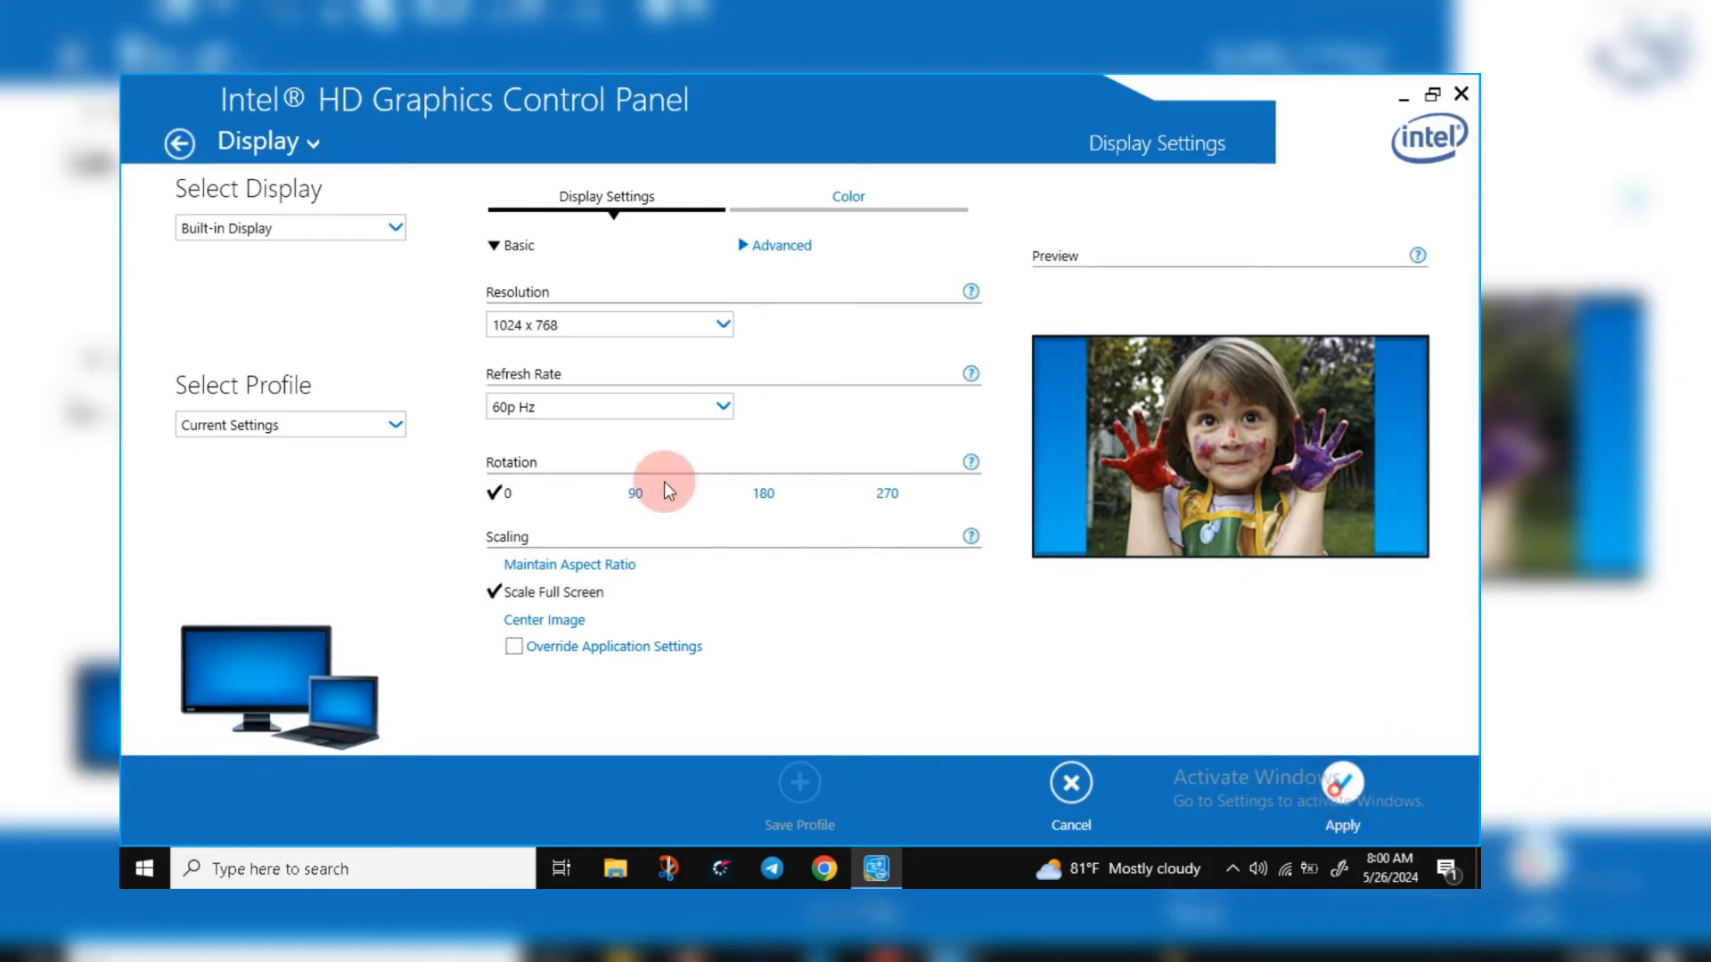
Apply and keep the 1024 x 768 full-screen settings, then close the panel to the desktop.
click(1340, 795)
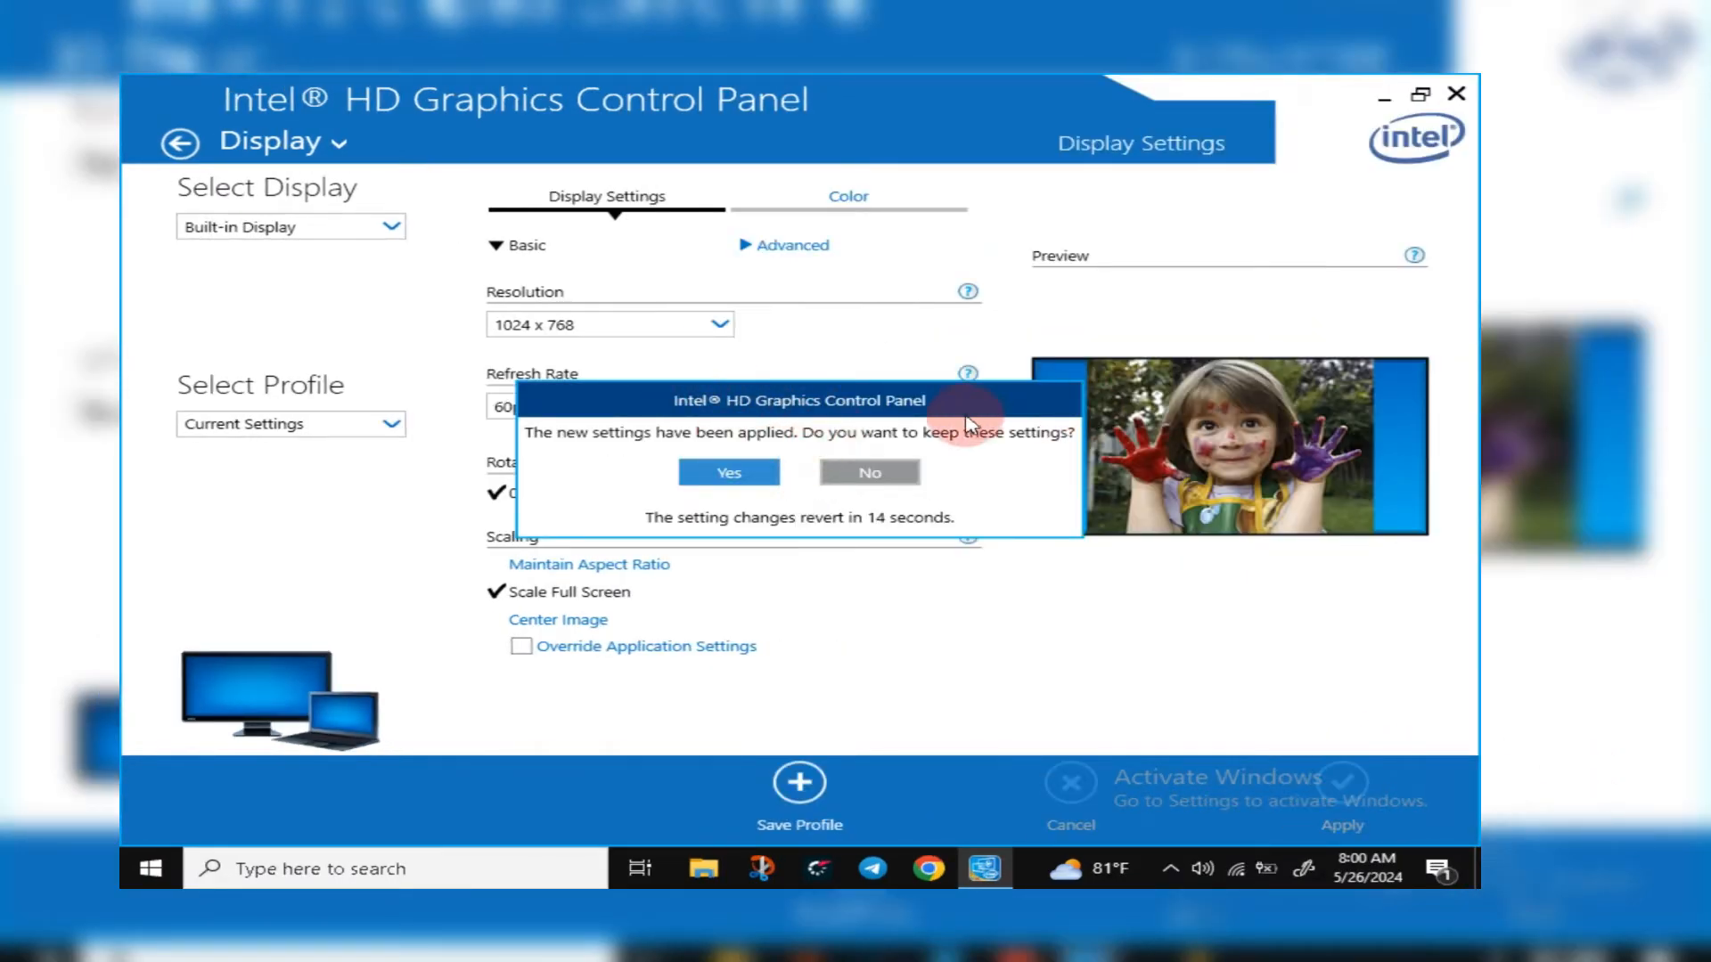
click(727, 471)
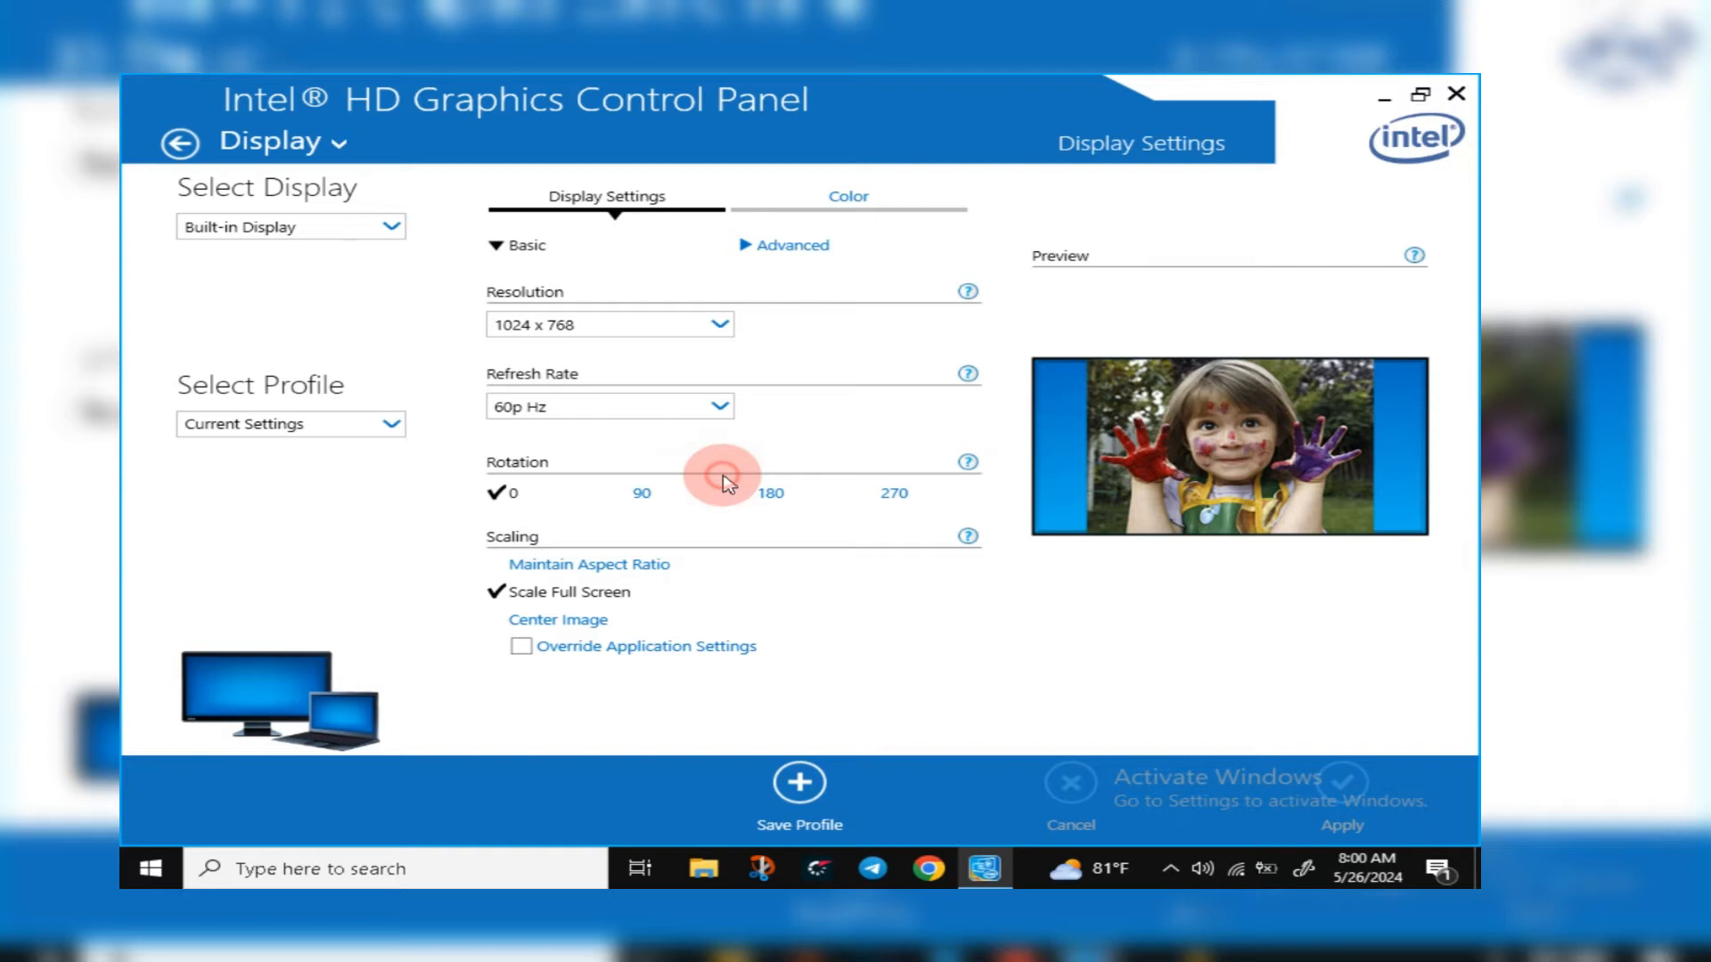
mouse_move(904, 445)
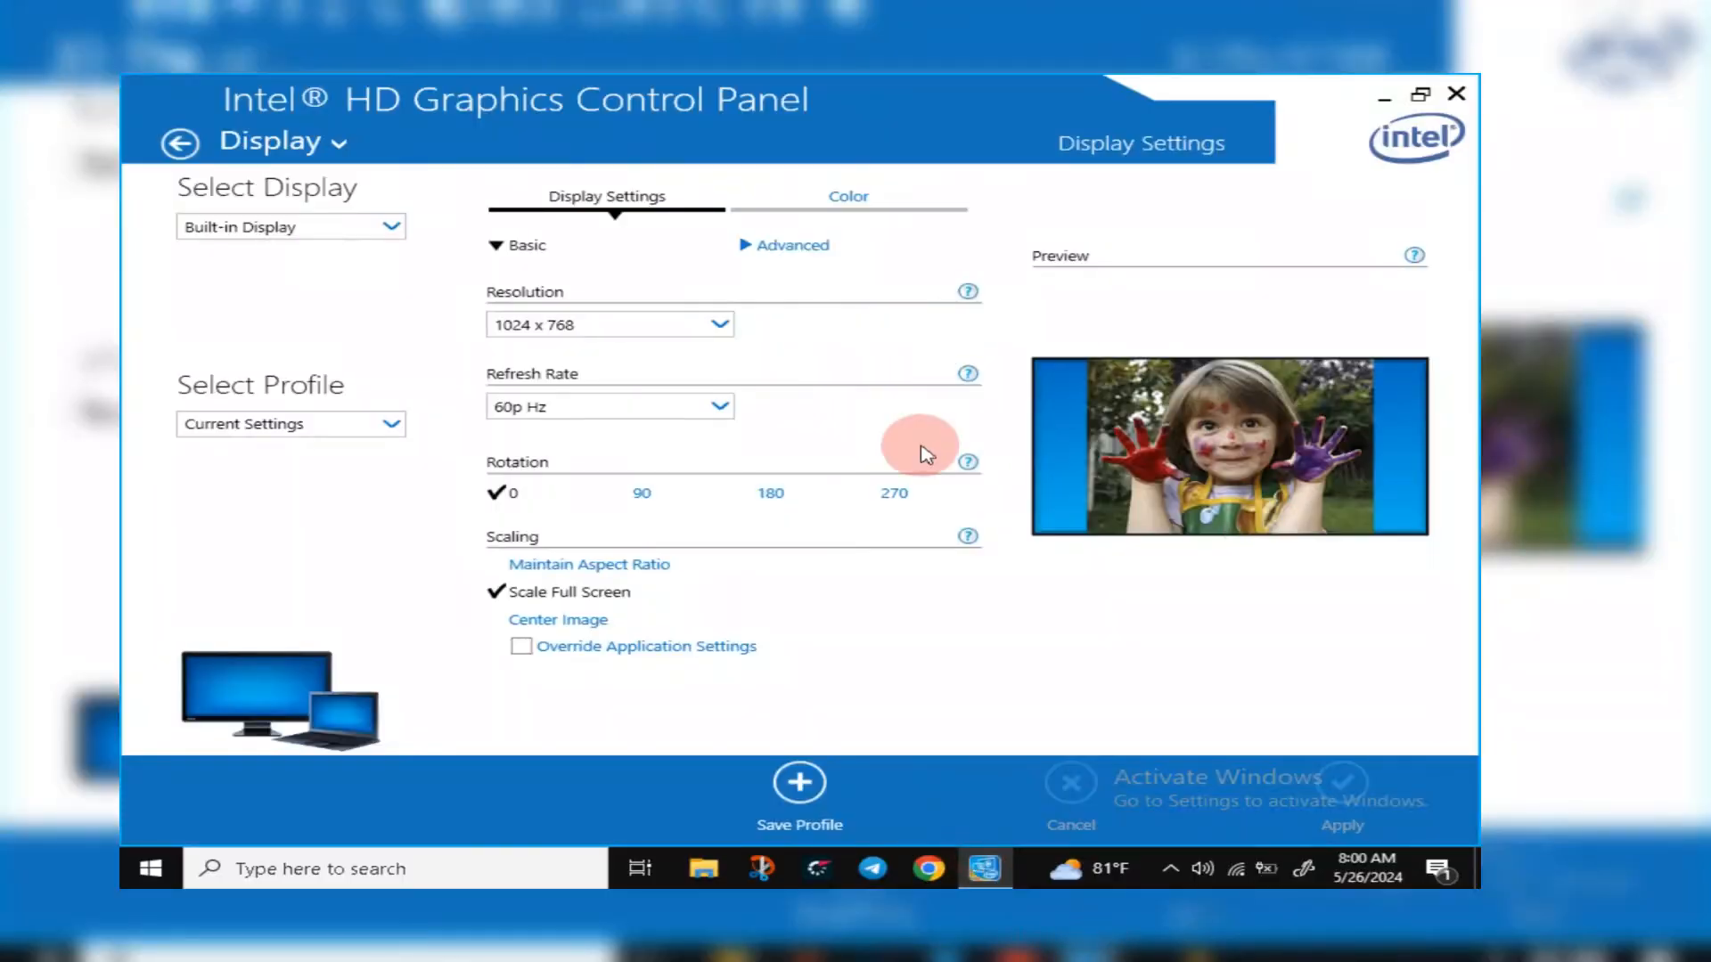
right_click(983, 868)
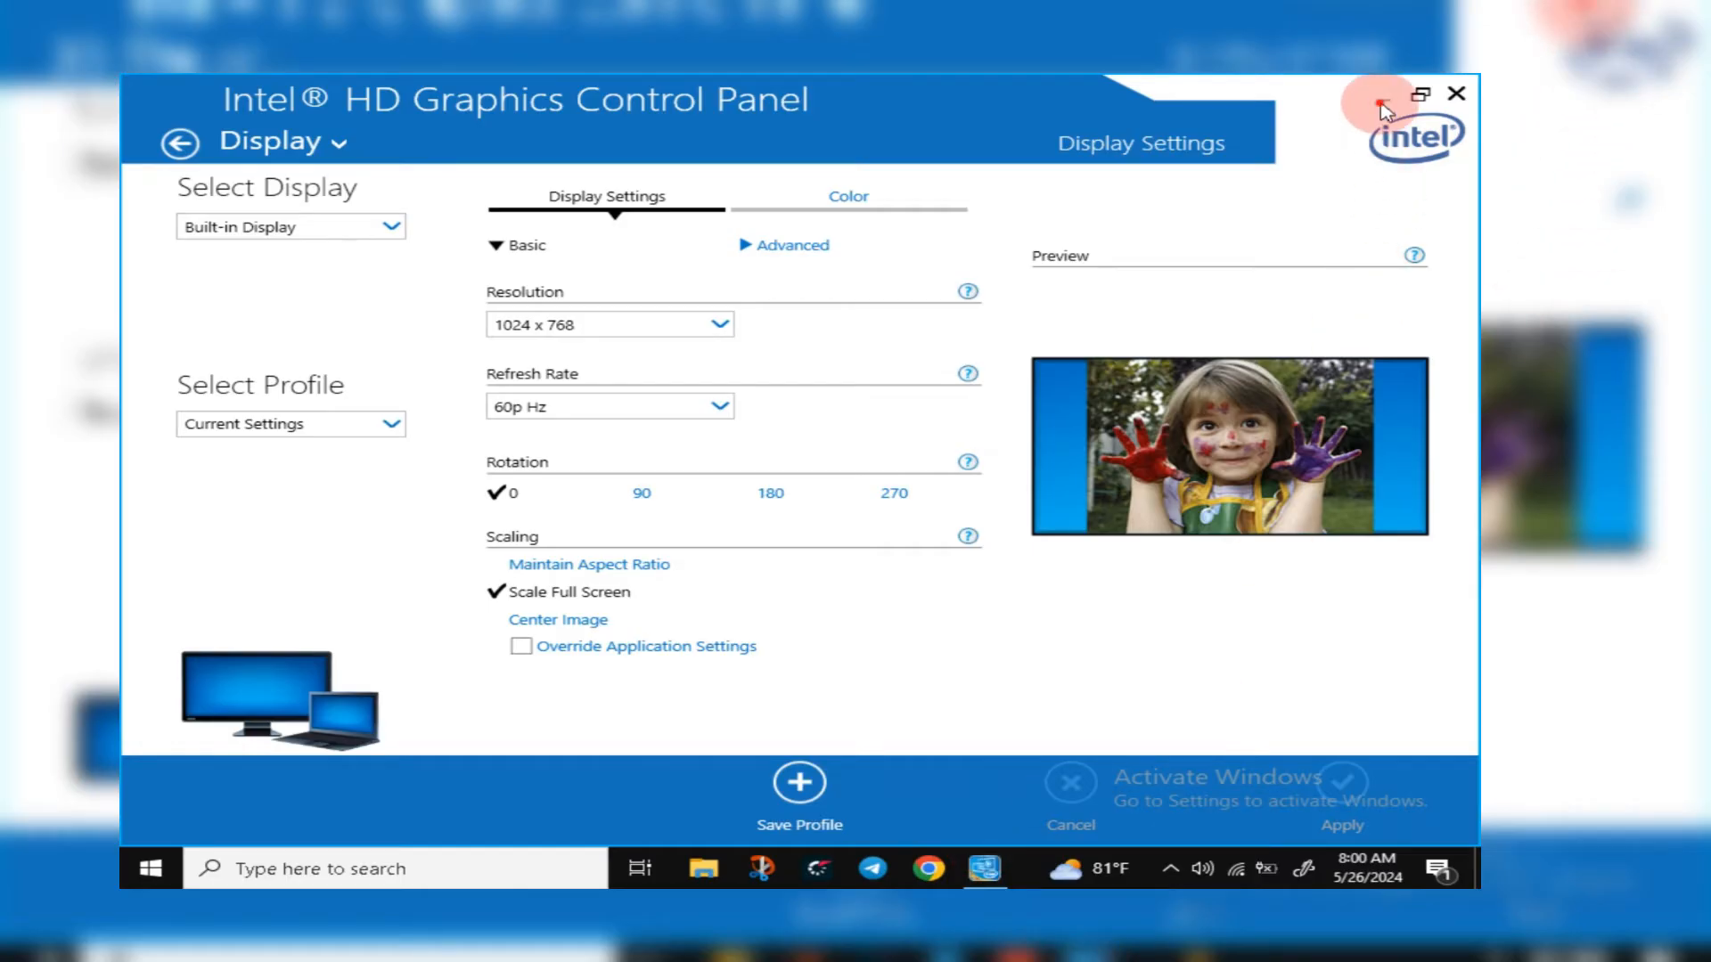
click(1456, 92)
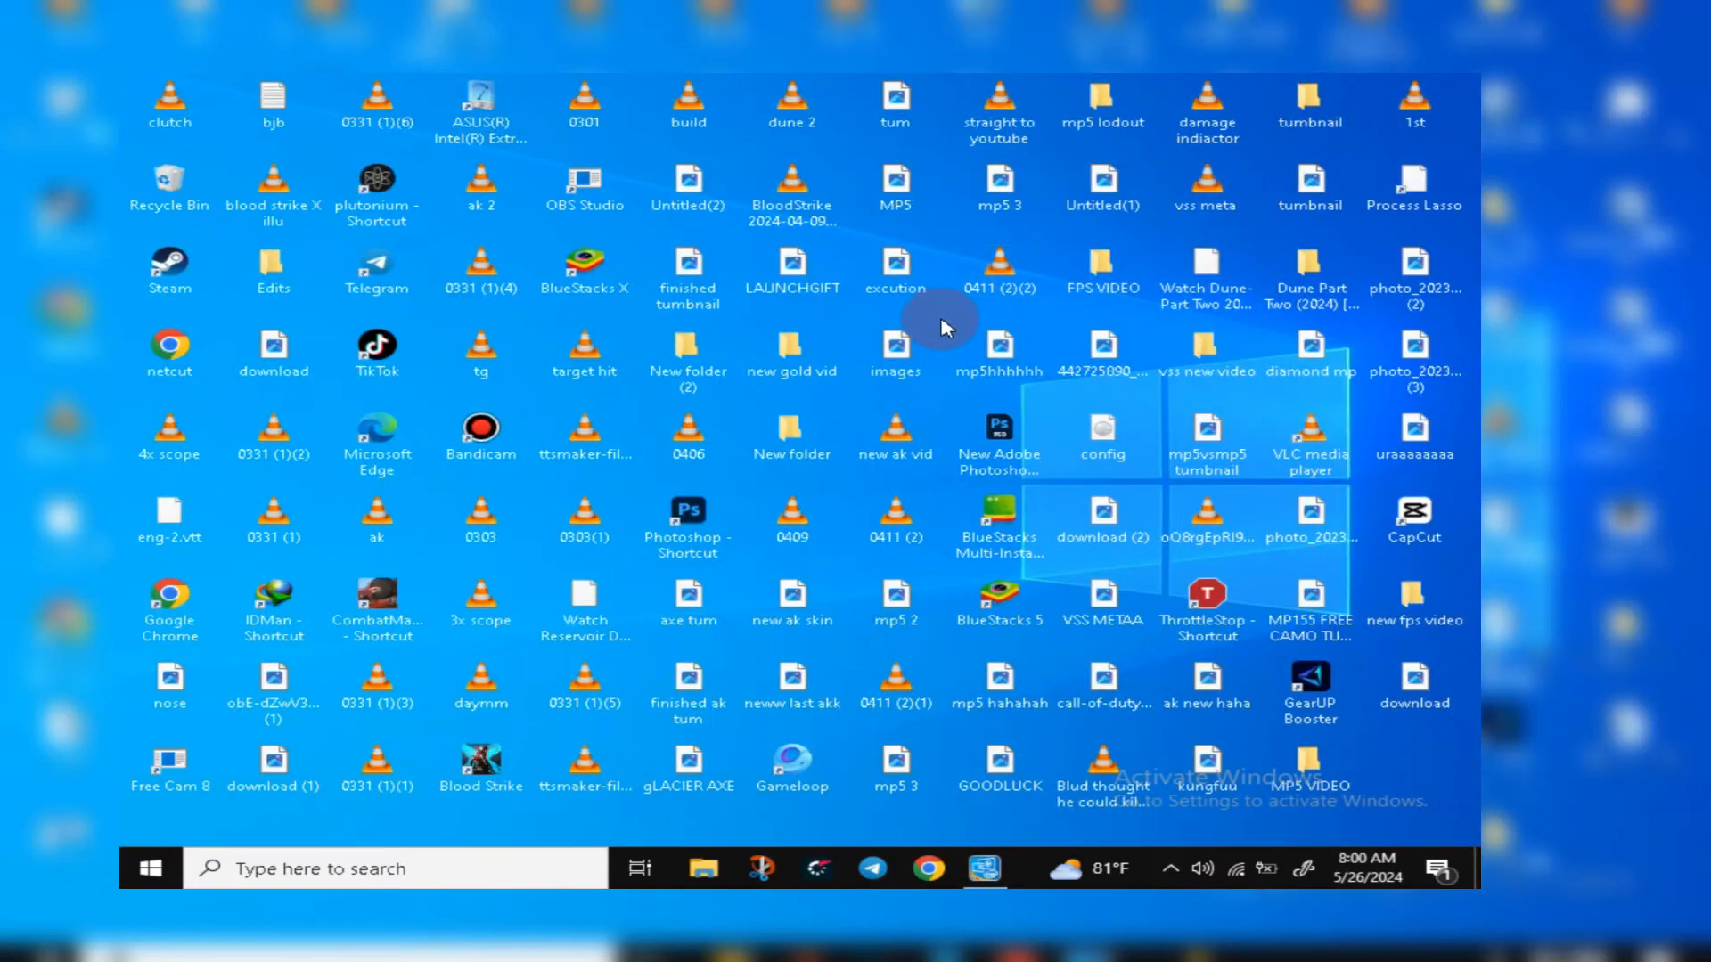